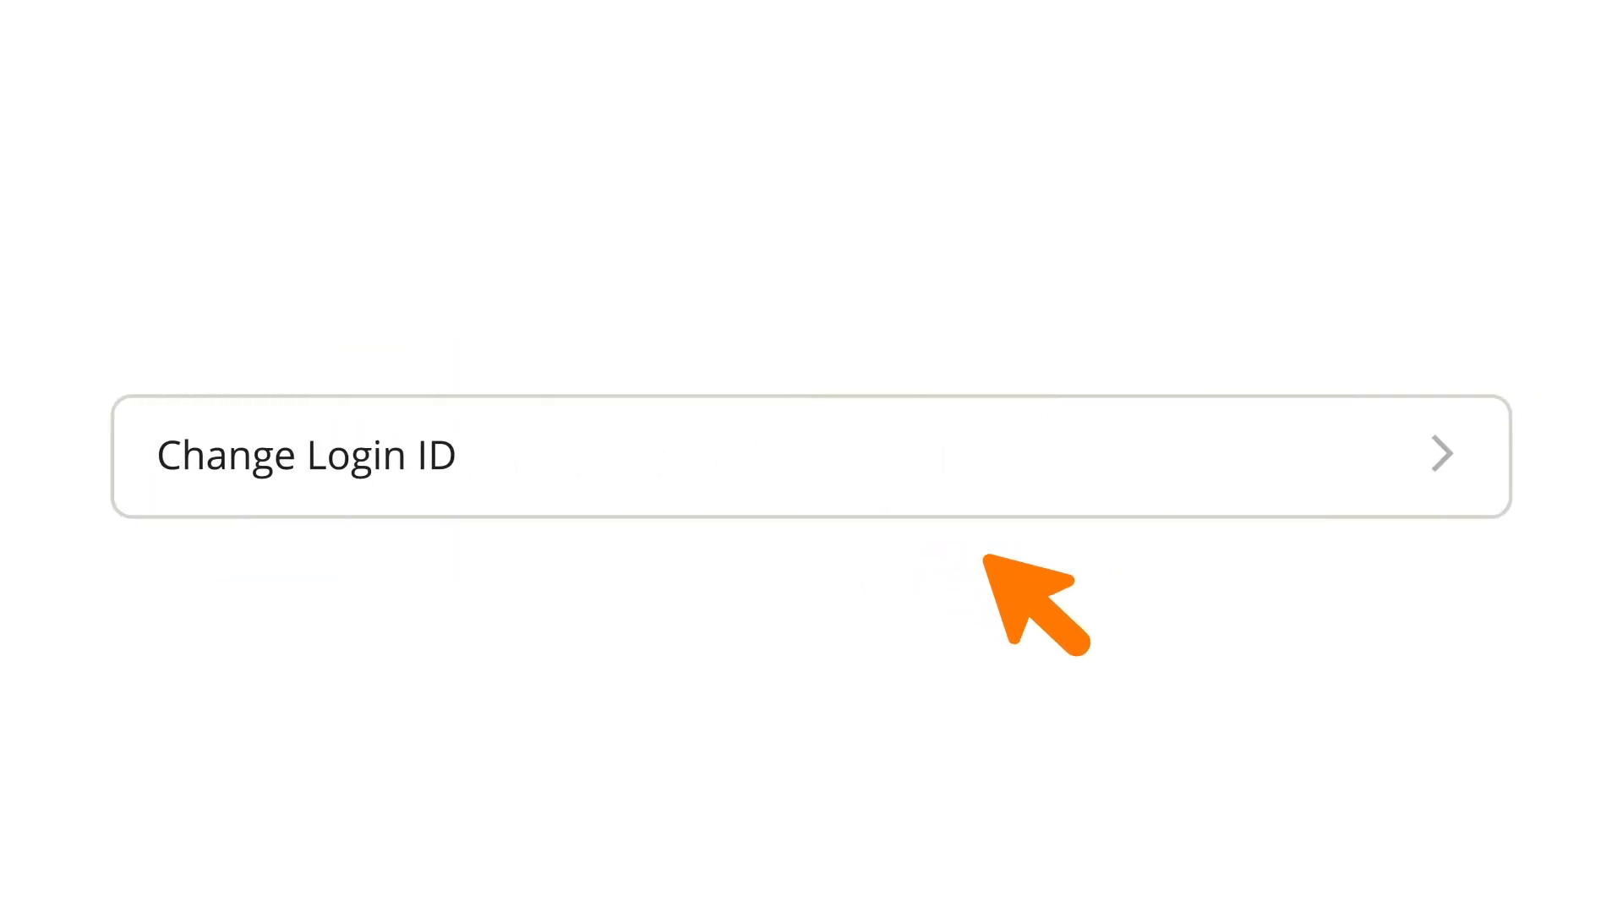
mouse_move(447, 466)
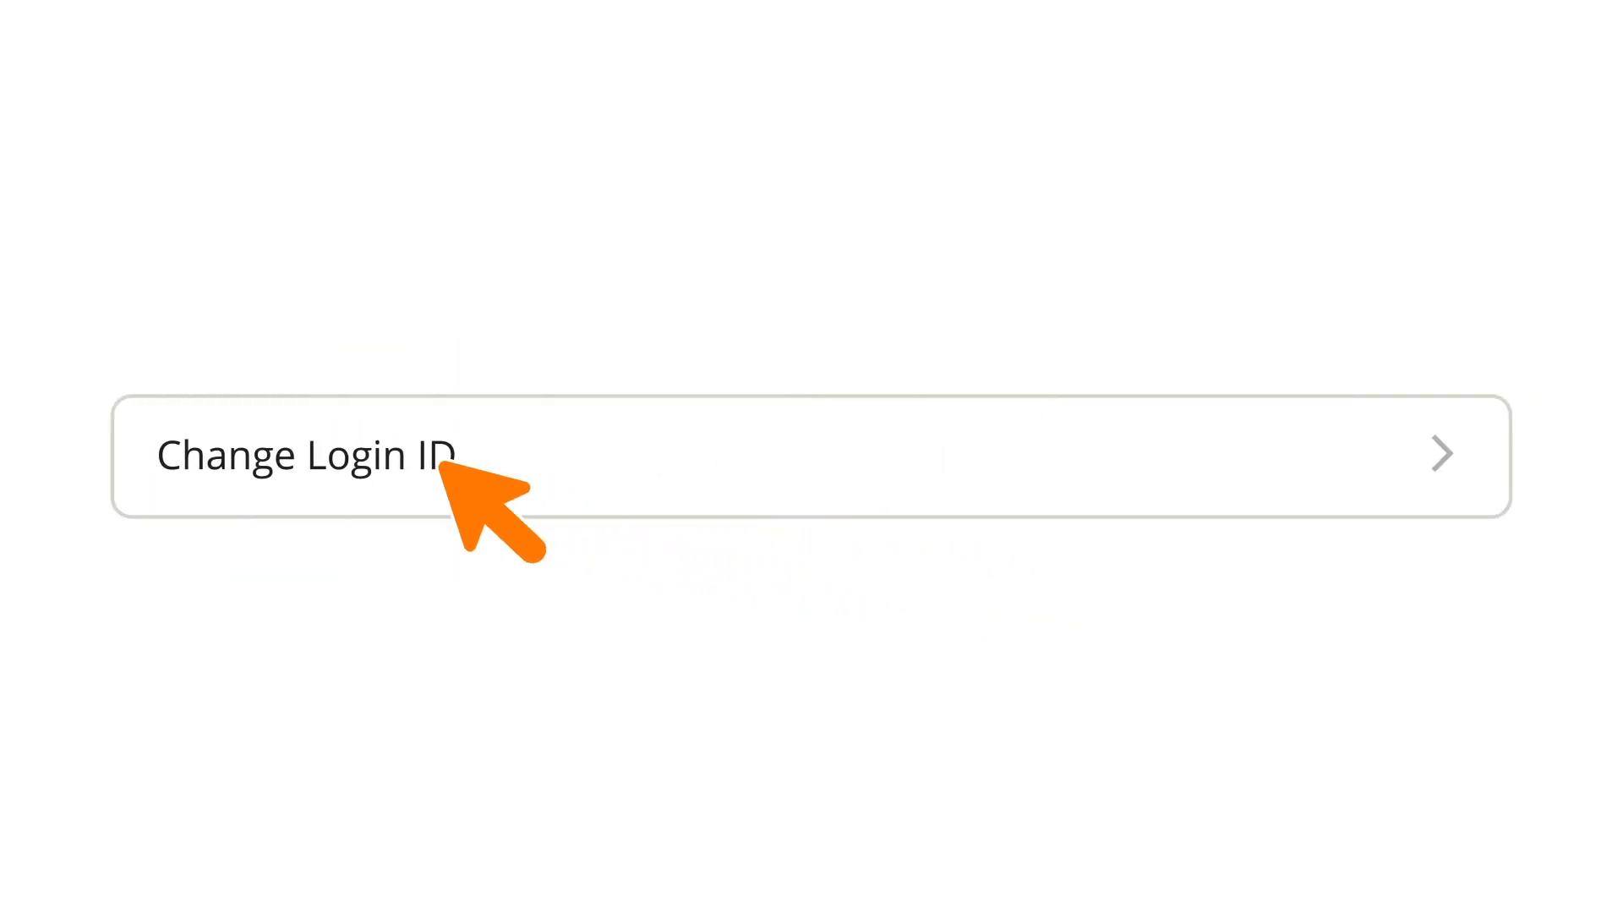